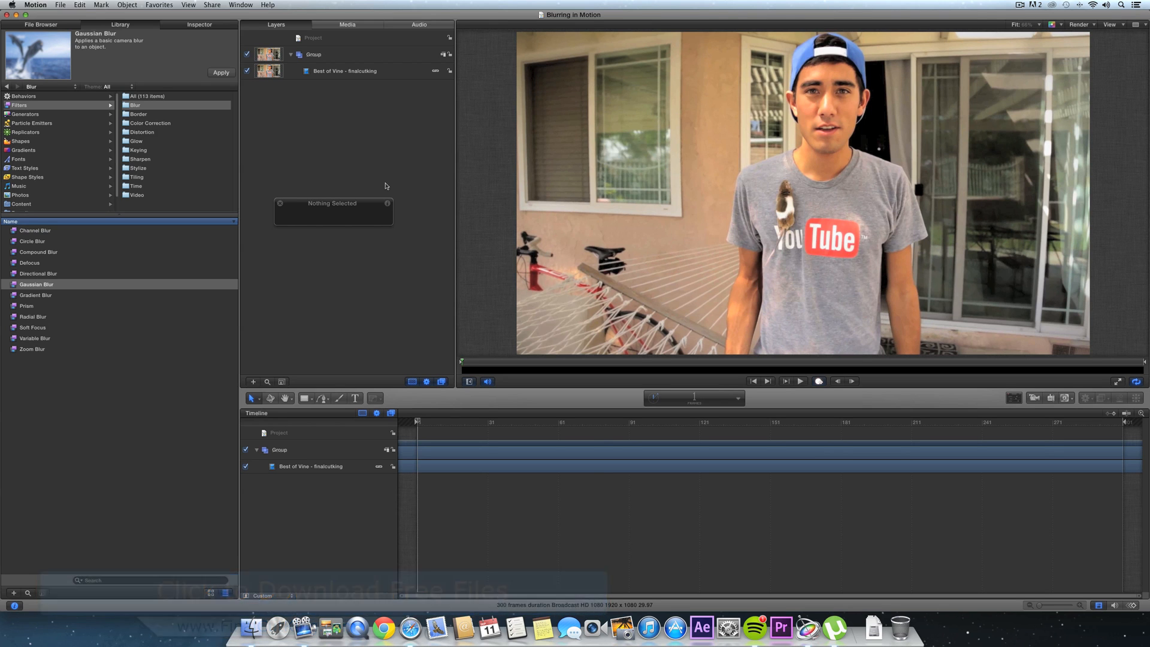
Select the video layer and preview the list of mask shapes
{"action": "left_click", "coordinate": [344, 71]}
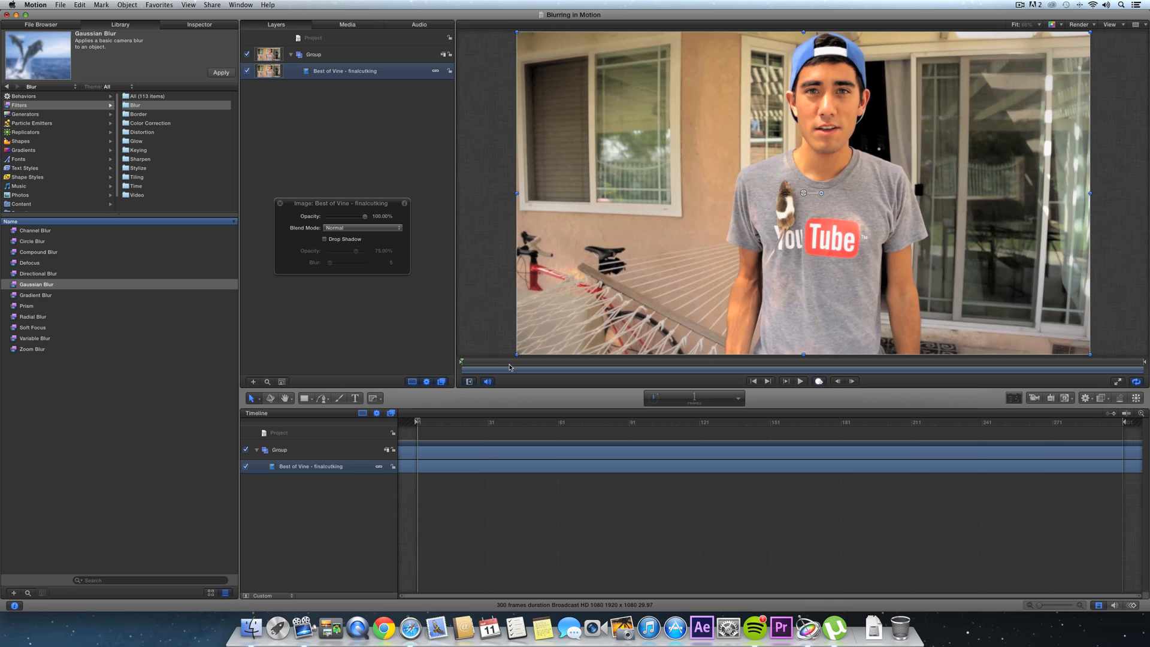
{"action": "left_click", "coordinate": [374, 398]}
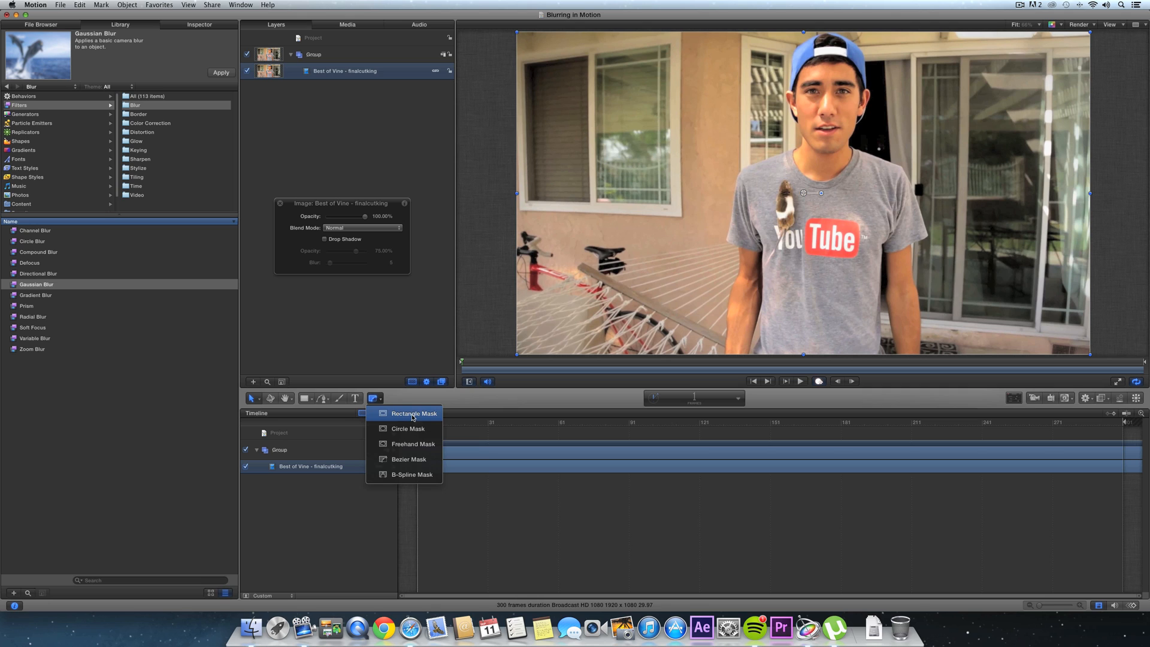
{"action": "left_click", "coordinate": [415, 412]}
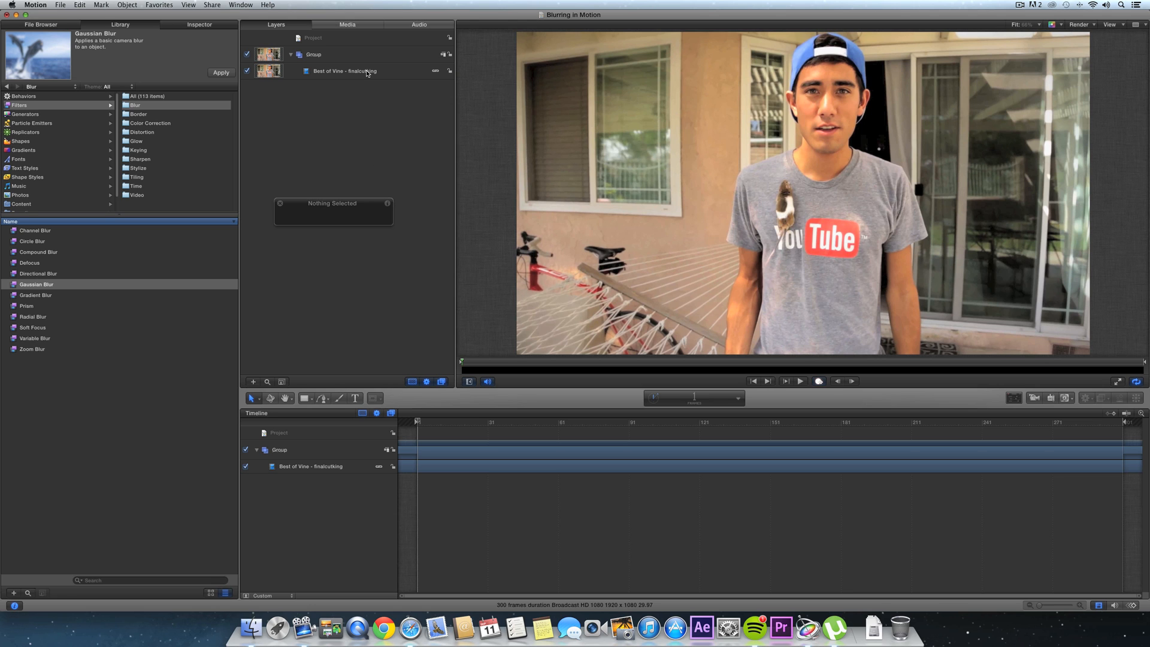
Duplicate the video layer, rename the copy 'mask', and choose Bezier Mask
{"action": "left_click", "coordinate": [343, 71]}
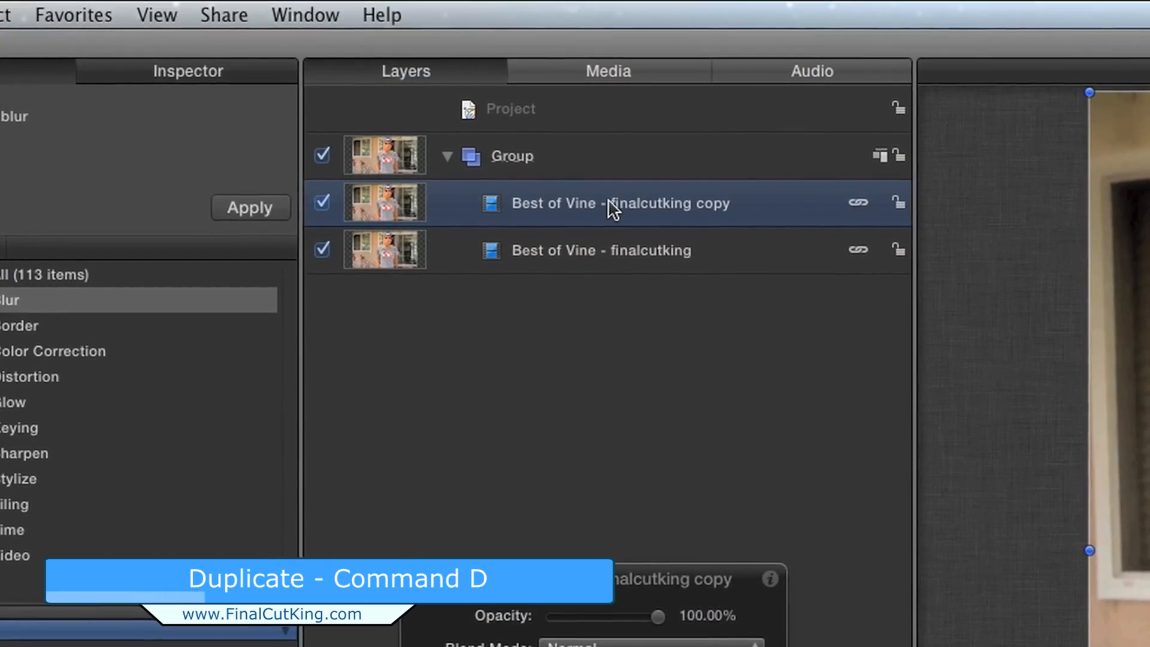
{"action": "double_click", "coordinate": [620, 203]}
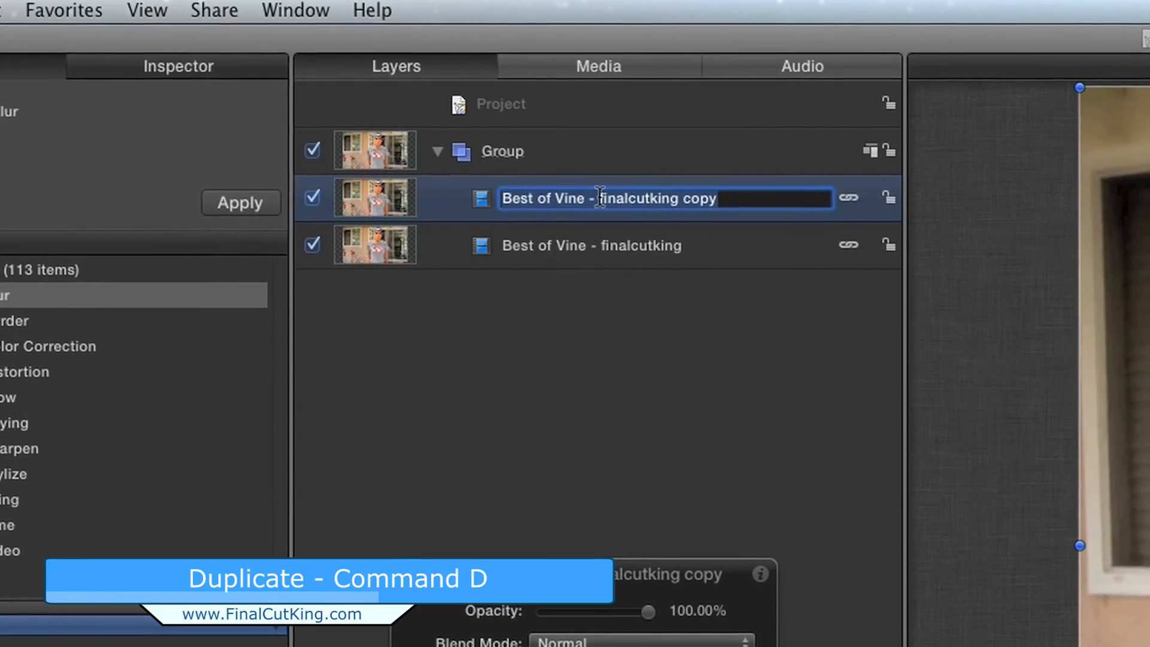
{"action": "type", "text": "mask"}
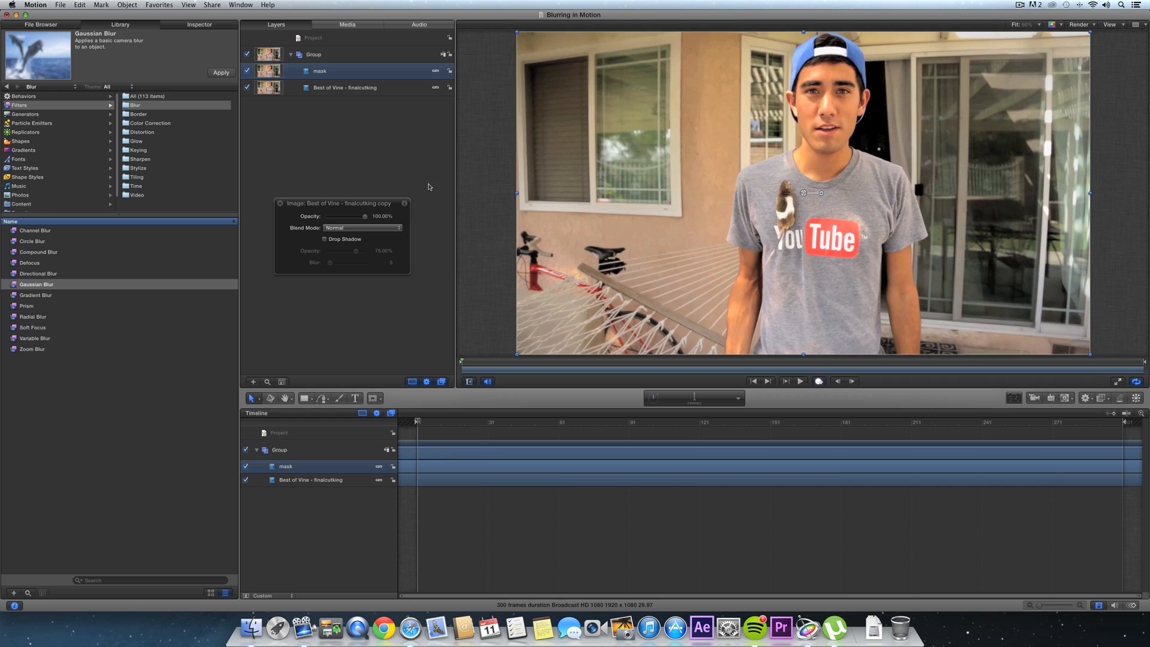
{"action": "left_click", "coordinate": [374, 398]}
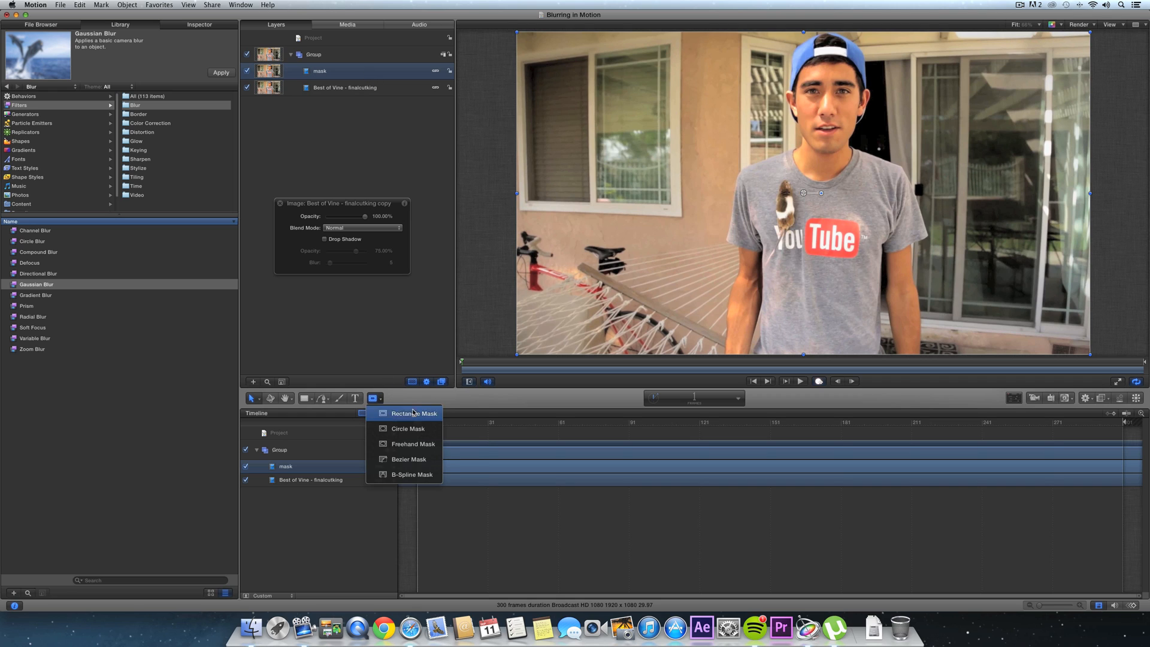
{"action": "left_click", "coordinate": [408, 459]}
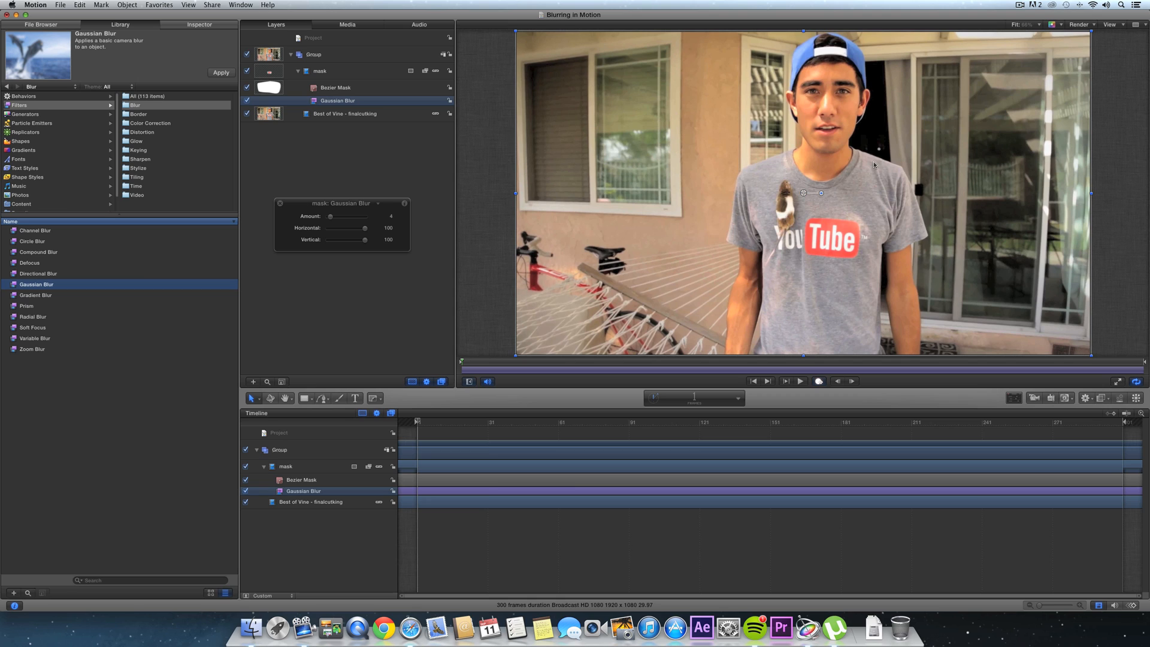
Raise the Gaussian Blur amount to about 64 so the logo is unreadable
{"action": "left_click_drag", "start_coordinate": [330, 216], "coordinate": [341, 216]}
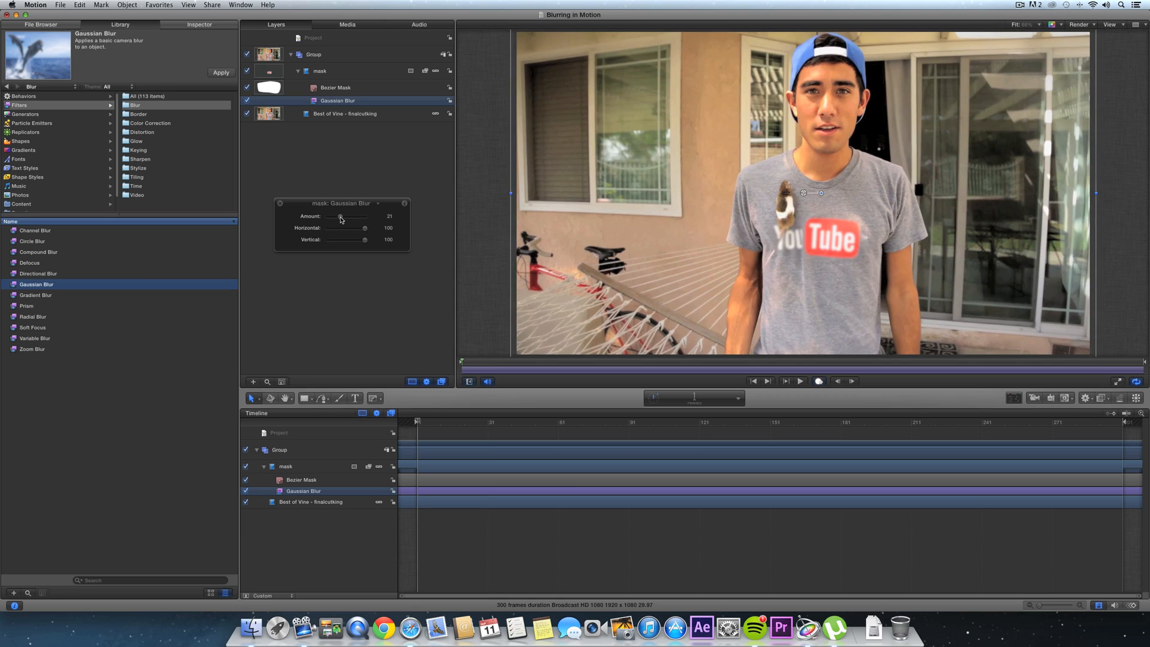
{"action": "left_click_drag", "start_coordinate": [341, 215], "coordinate": [385, 216]}
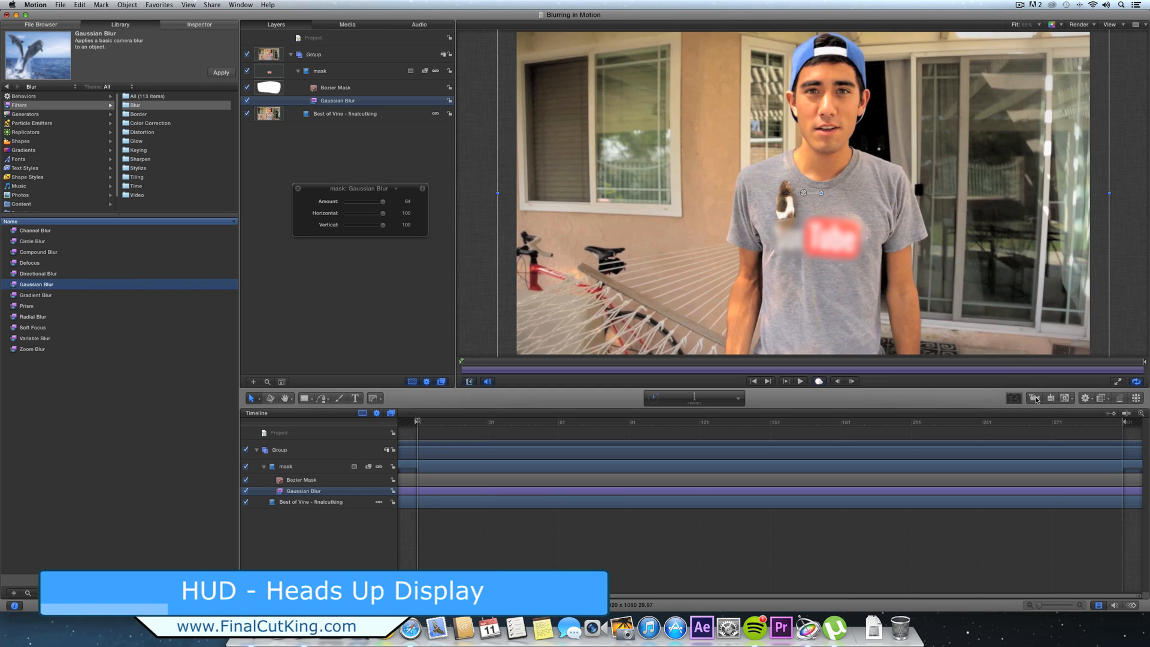
{"action": "mouse_move", "coordinate": [348, 208]}
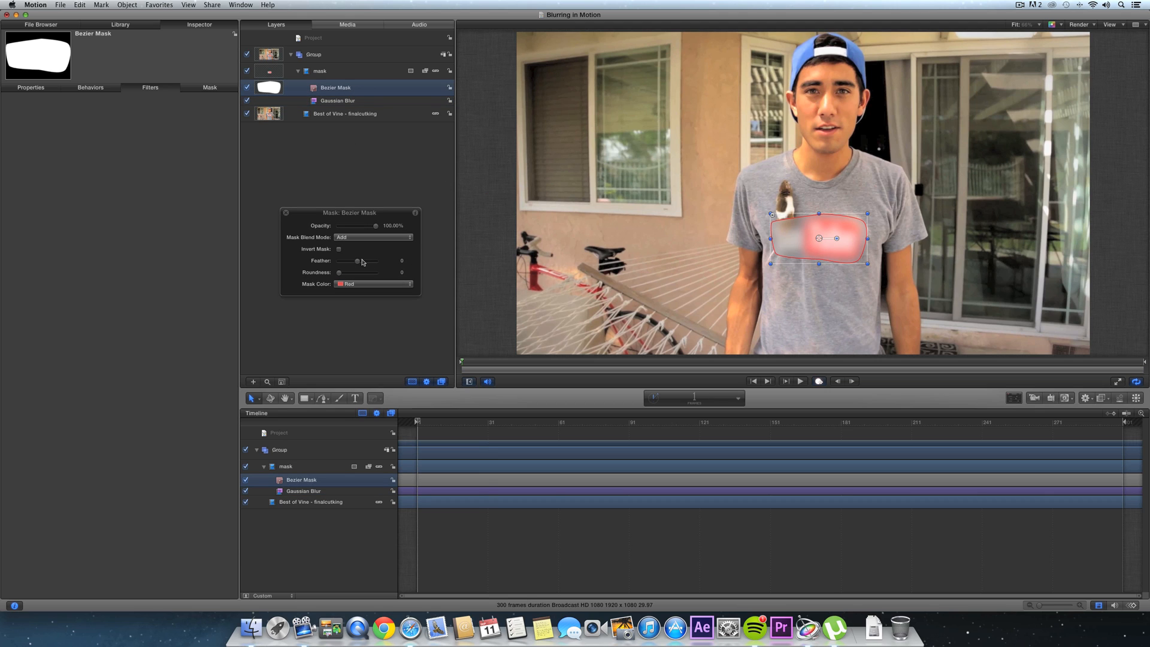
Increase the Bezier mask's feather, then fine-tune the edge softness
{"action": "left_click_drag", "start_coordinate": [357, 261], "coordinate": [369, 262]}
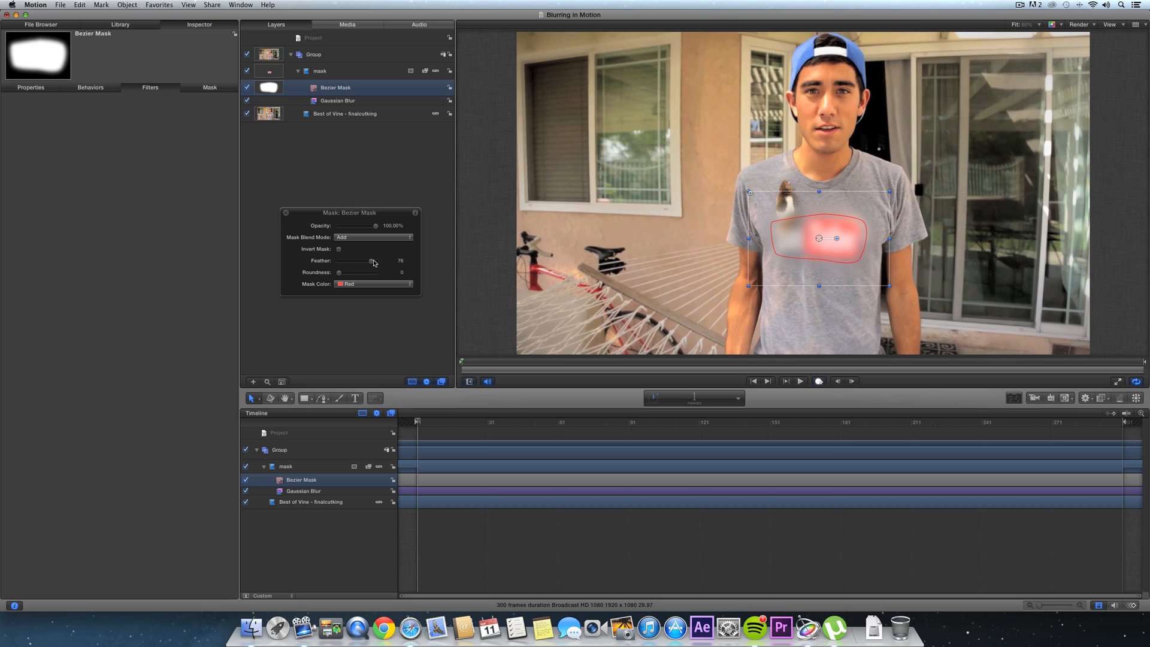
{"action": "left_click_drag", "start_coordinate": [371, 261], "coordinate": [365, 261]}
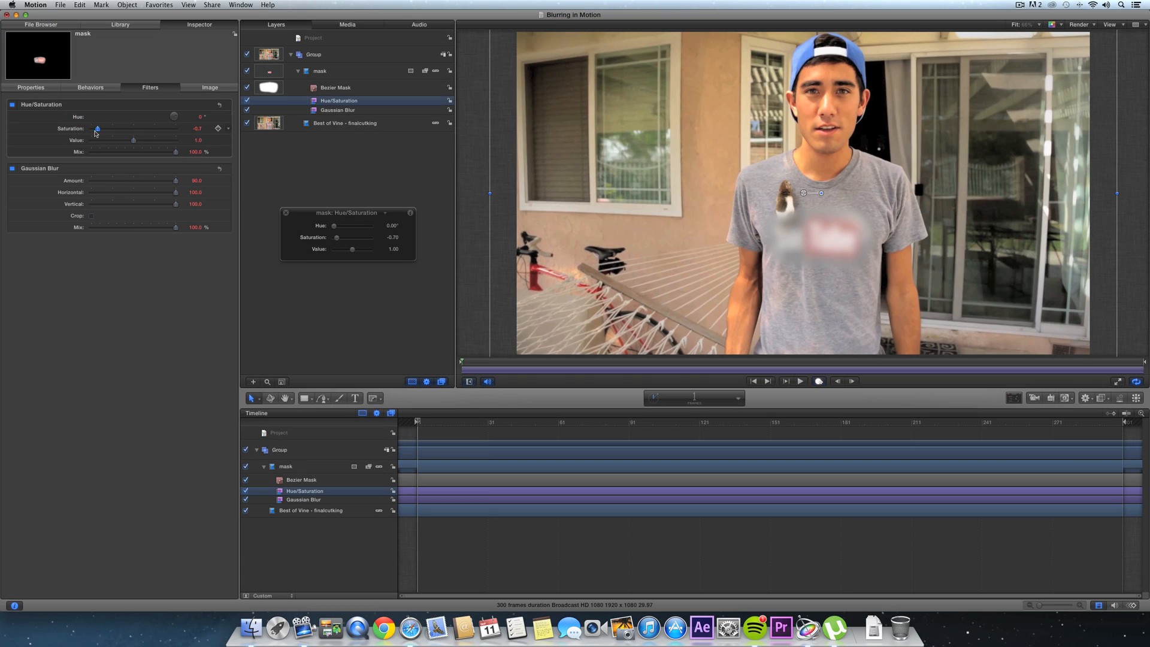
Drag Hue/Saturation saturation down to about -0.7 to mute the logo's red
{"action": "left_click_drag", "start_coordinate": [99, 128], "coordinate": [97, 128]}
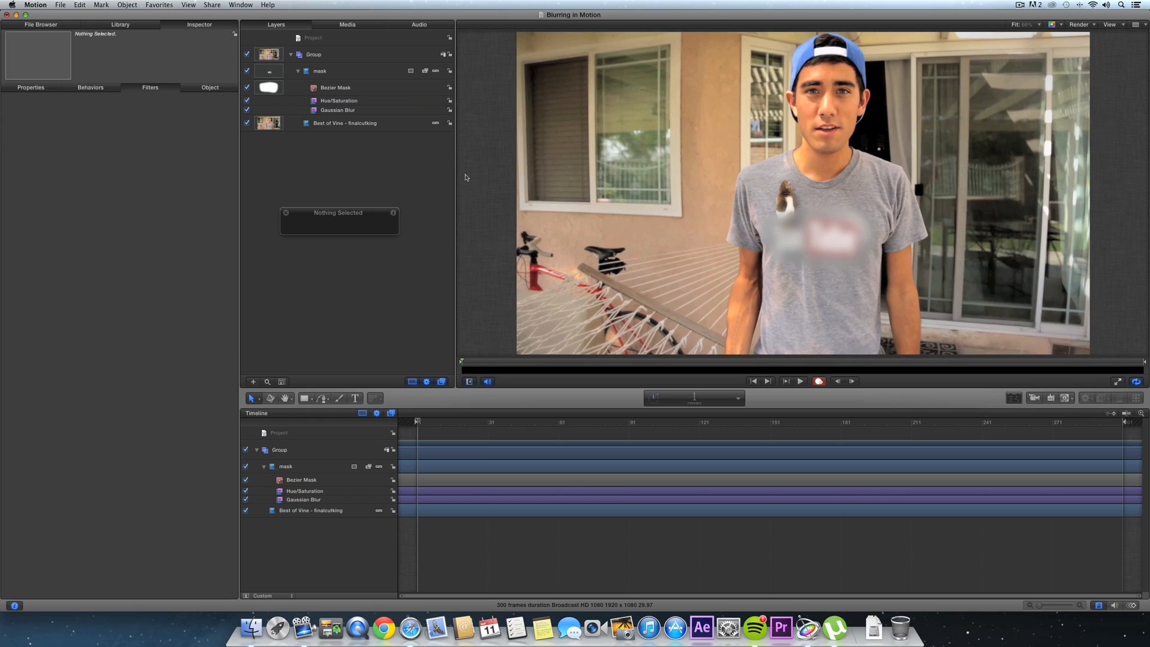
{"action": "mouse_move", "coordinate": [374, 101]}
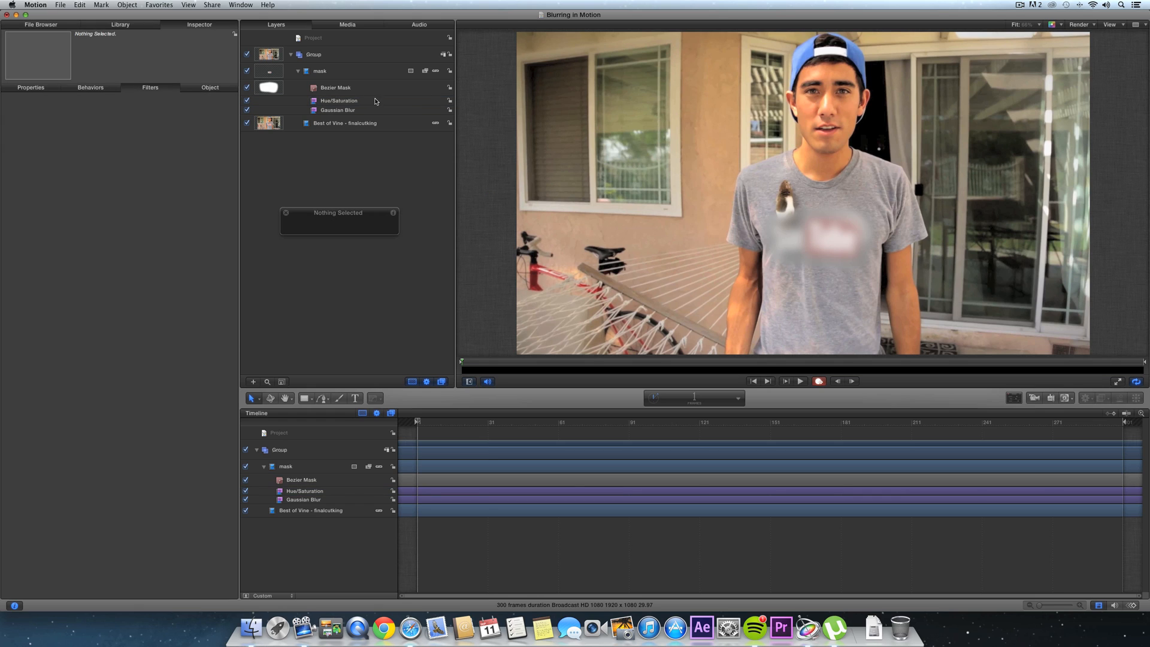
Select the Bezier mask and start keyframe recording from the clip's first frame
{"action": "left_click", "coordinate": [335, 88]}
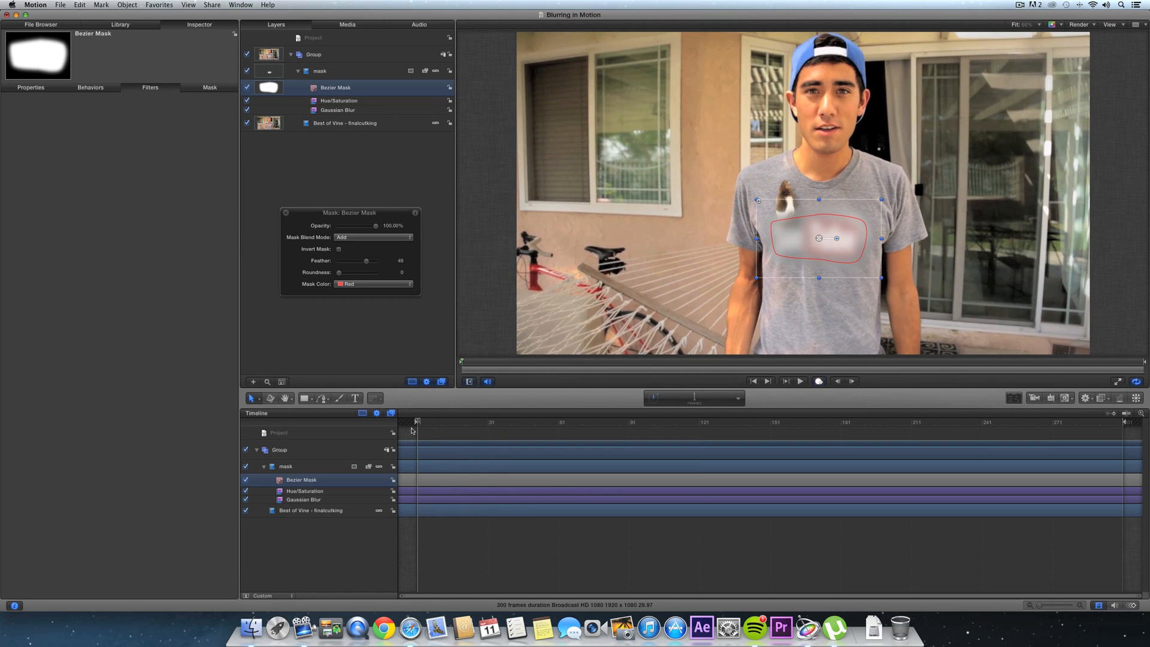
{"action": "left_click", "coordinate": [819, 381]}
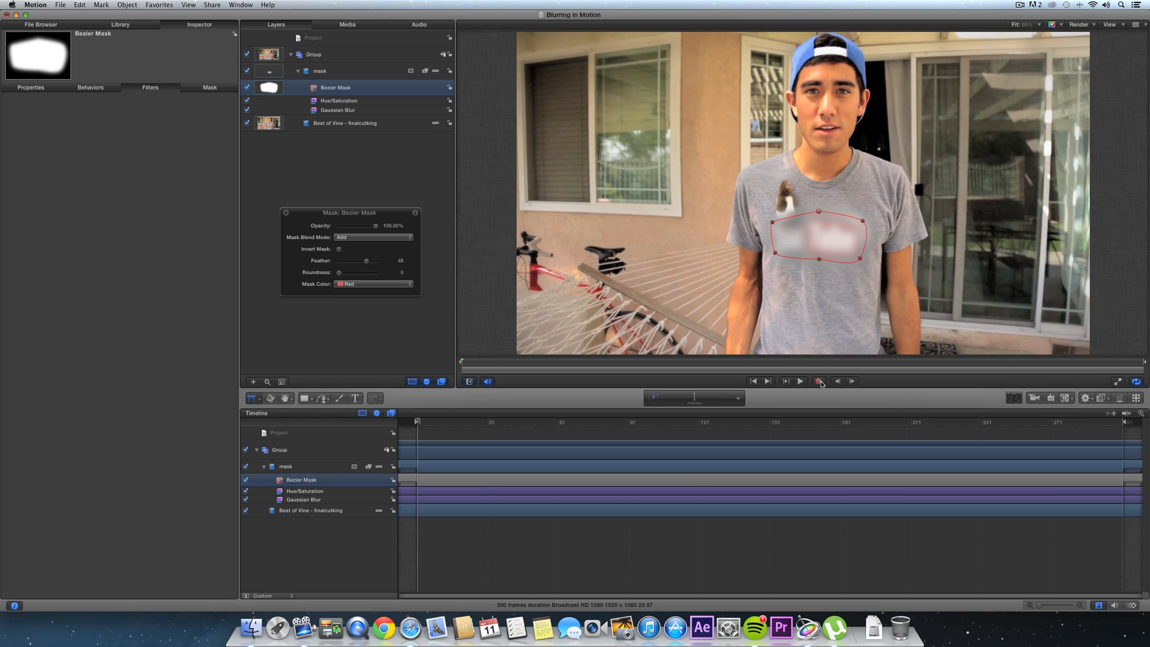
{"action": "left_click", "coordinate": [819, 381]}
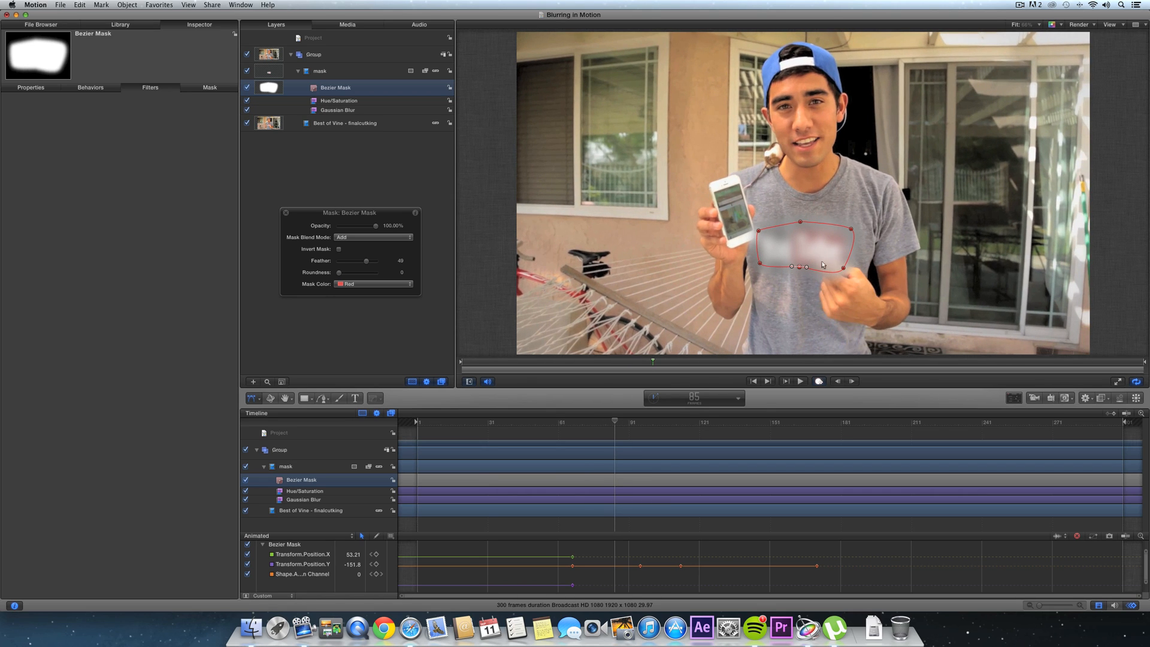
{"action": "mouse_move", "coordinate": [826, 269]}
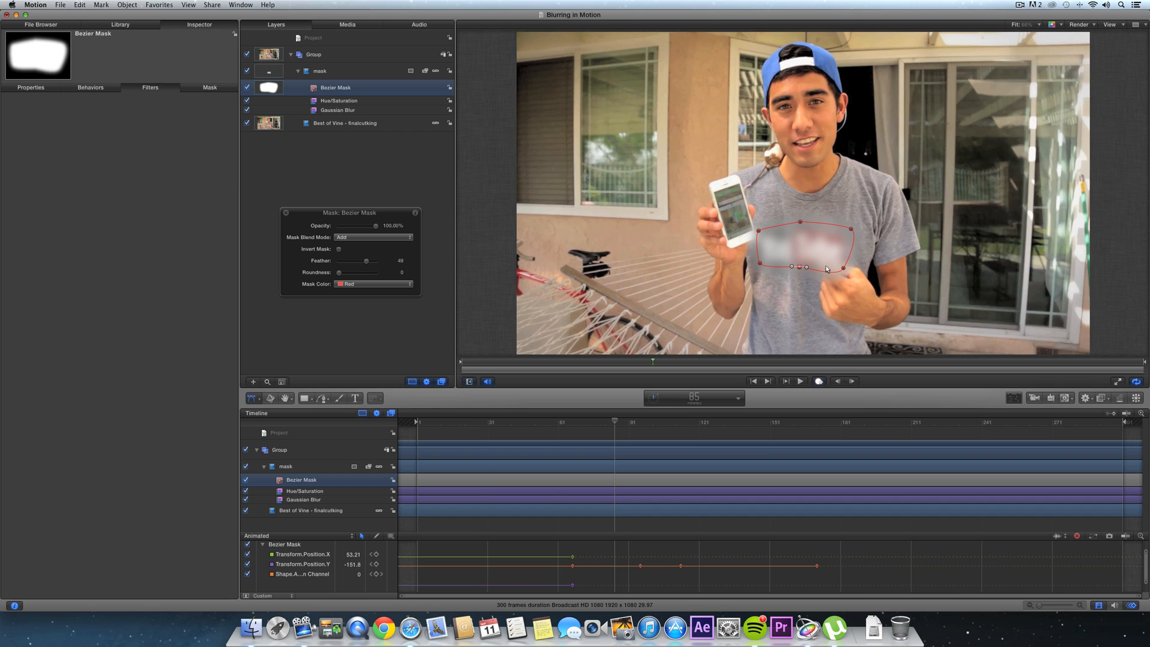
Duplicate the footage layer and name the copy 'hand'
{"action": "left_click", "coordinate": [344, 122]}
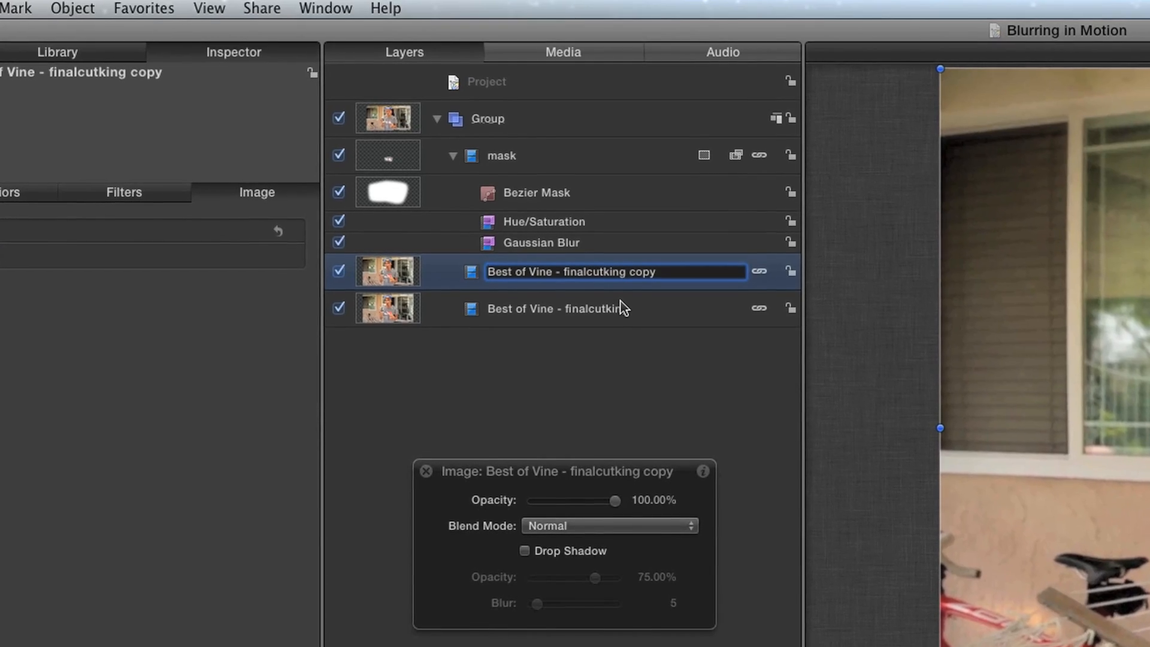
{"action": "type", "text": "hand"}
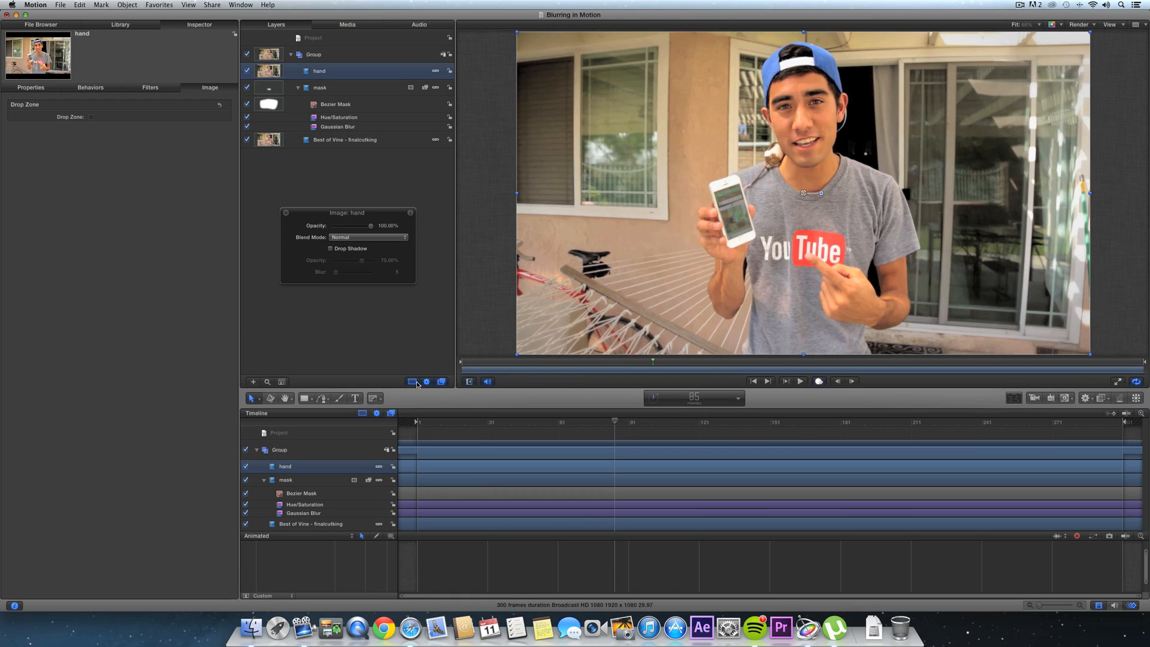
{"action": "mouse_move", "coordinate": [819, 299]}
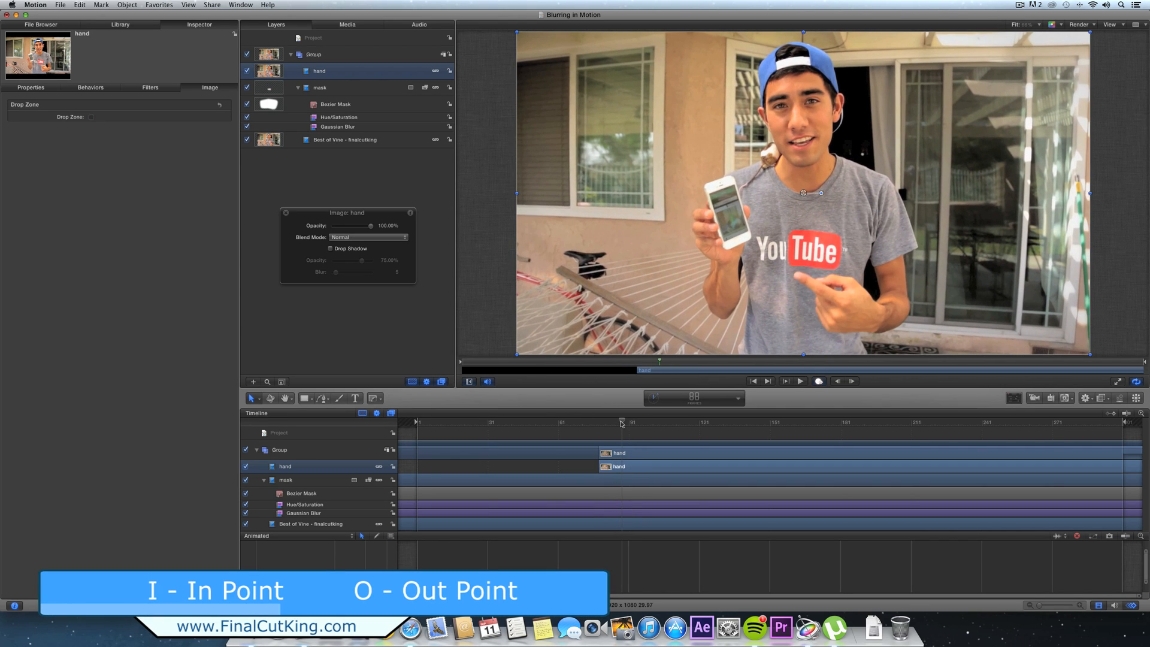
Move the playhead to frame 78 for the hand layer's in point
{"action": "left_click", "coordinate": [100, 4]}
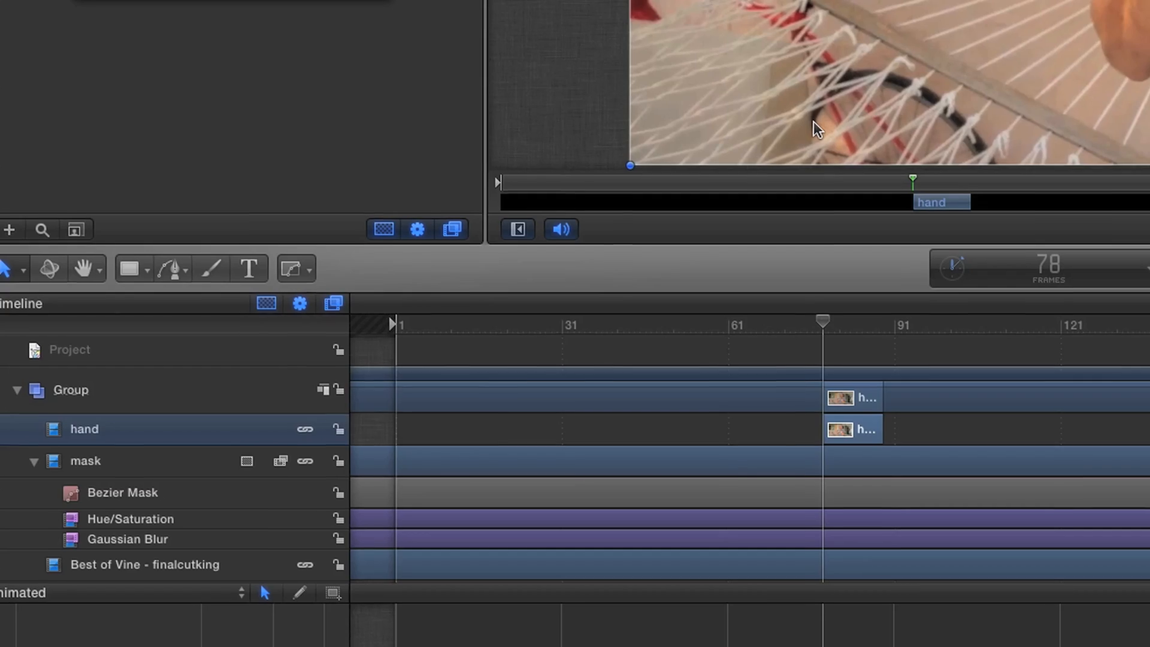
Draw a Bezier mask around the pointing hand and adjust its control points
{"action": "left_click", "coordinate": [294, 268]}
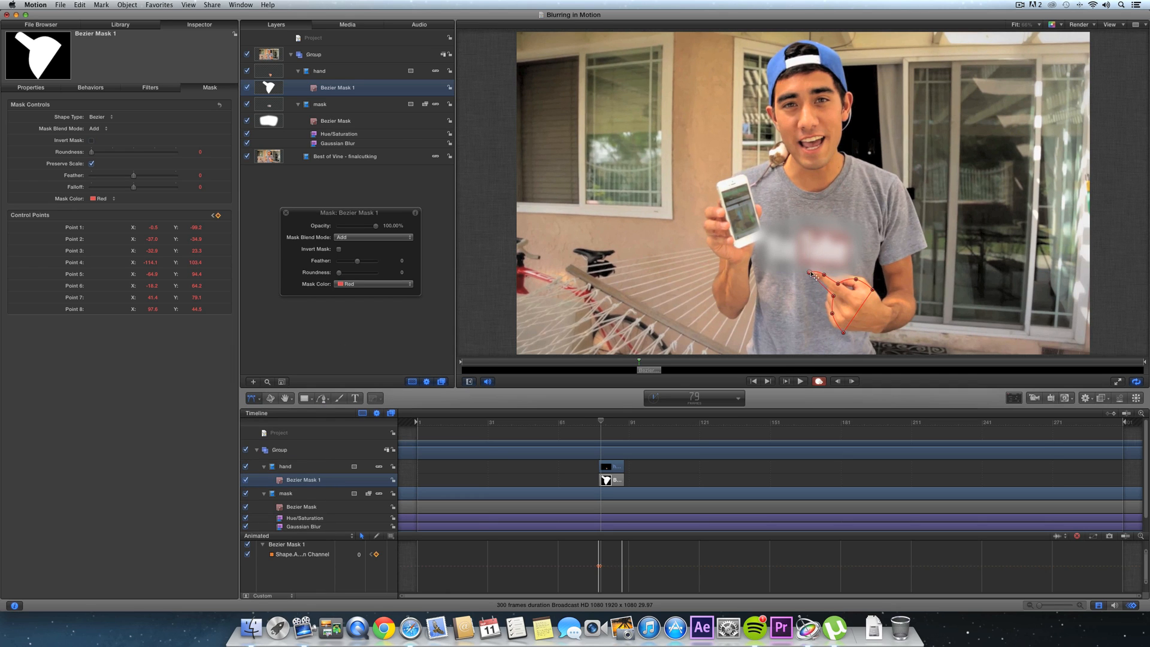
{"action": "left_click_drag", "start_coordinate": [821, 275], "coordinate": [837, 282]}
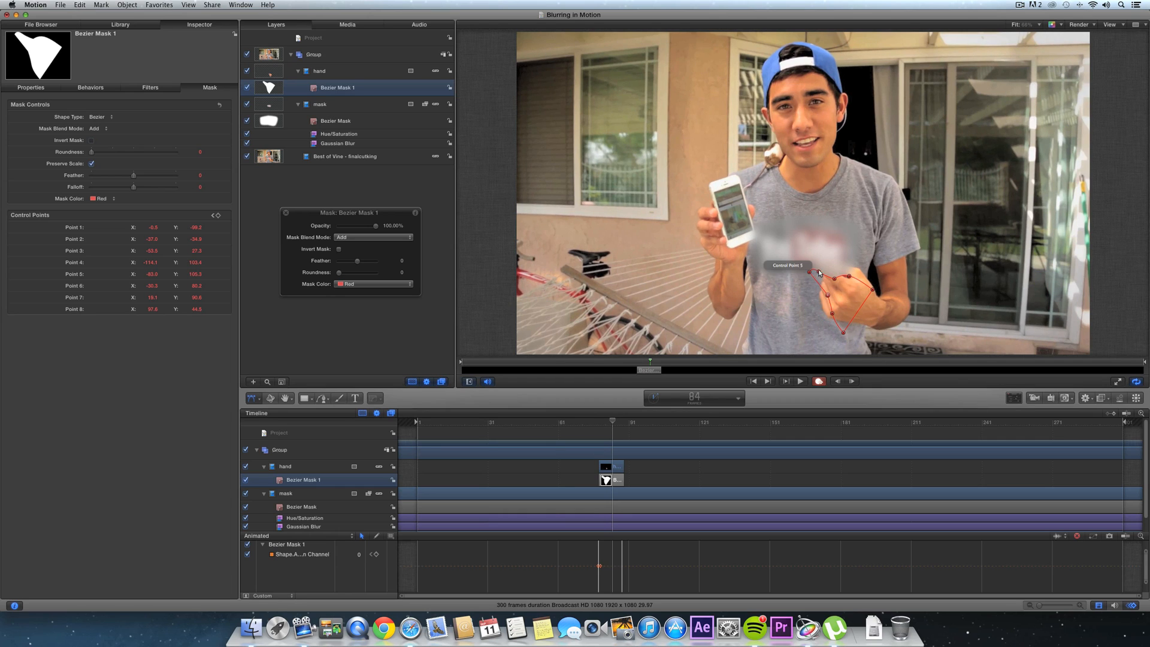
{"action": "left_click", "coordinate": [30, 88]}
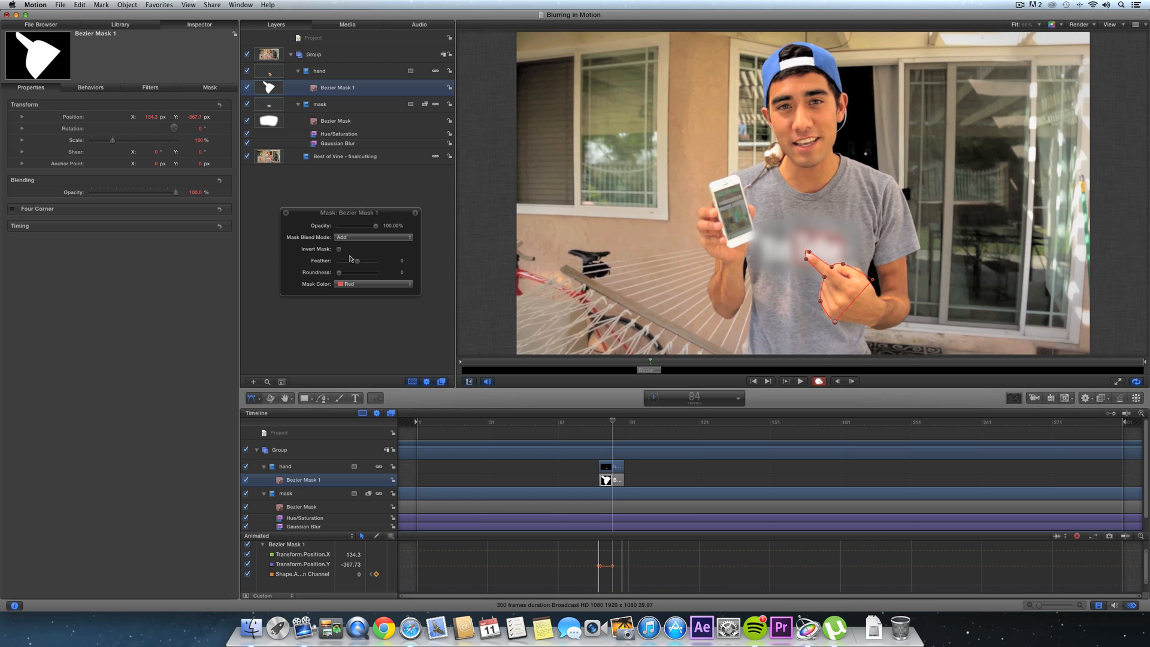
Feather the hand mask to -10 and reshape its points at frame 87
{"action": "left_click_drag", "start_coordinate": [359, 260], "coordinate": [355, 260]}
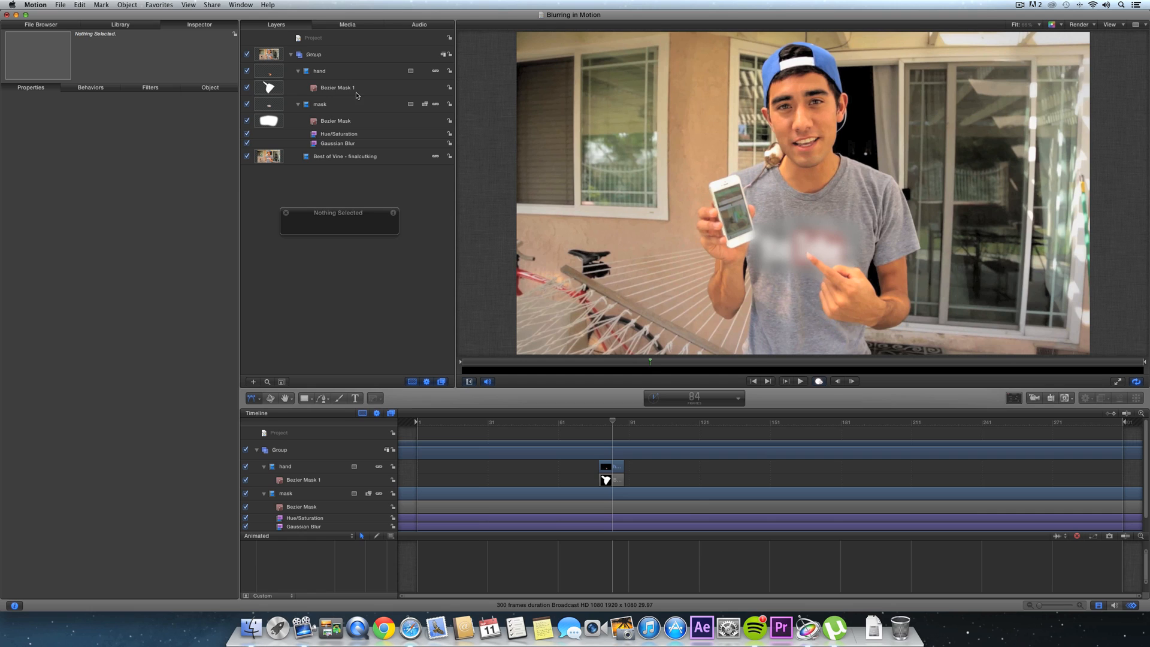
{"action": "left_click", "coordinate": [337, 87]}
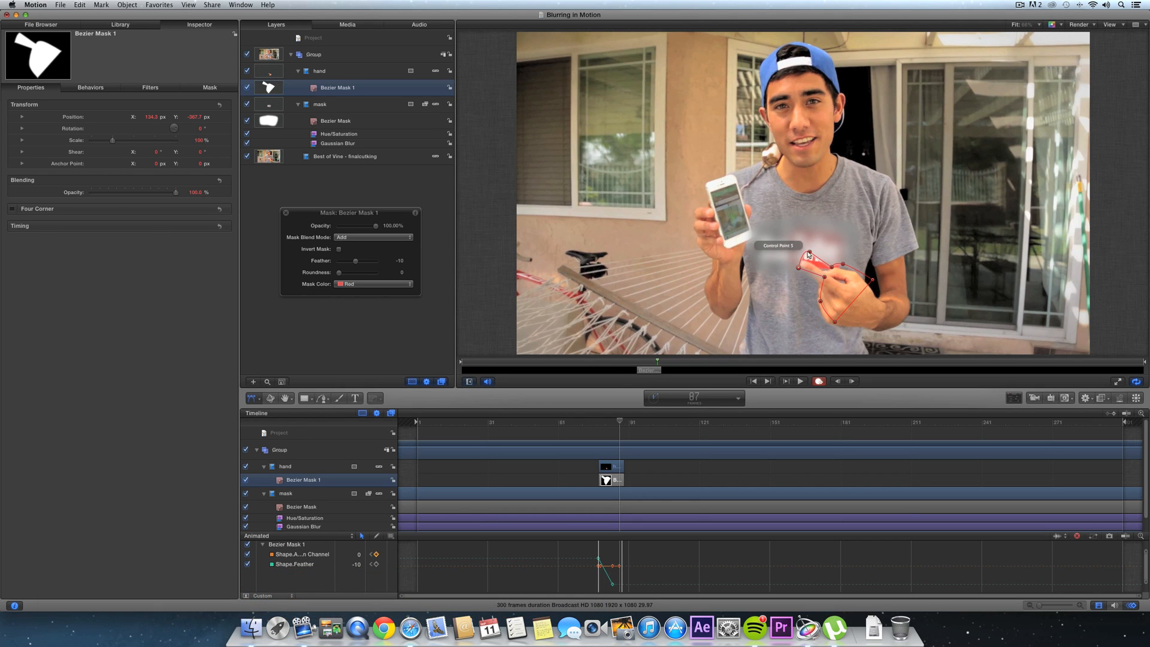
{"action": "left_click_drag", "start_coordinate": [807, 255], "coordinate": [820, 286]}
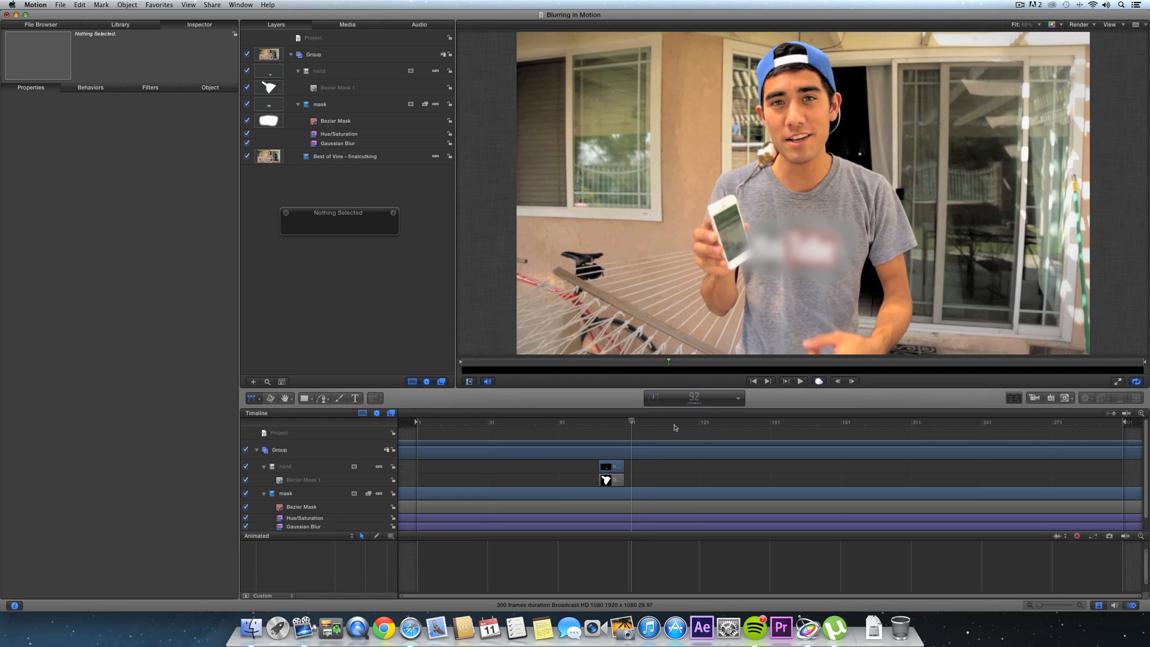
Duplicate the hand layer as 'hand copy' and select its mask for the phone
{"action": "left_click", "coordinate": [319, 71]}
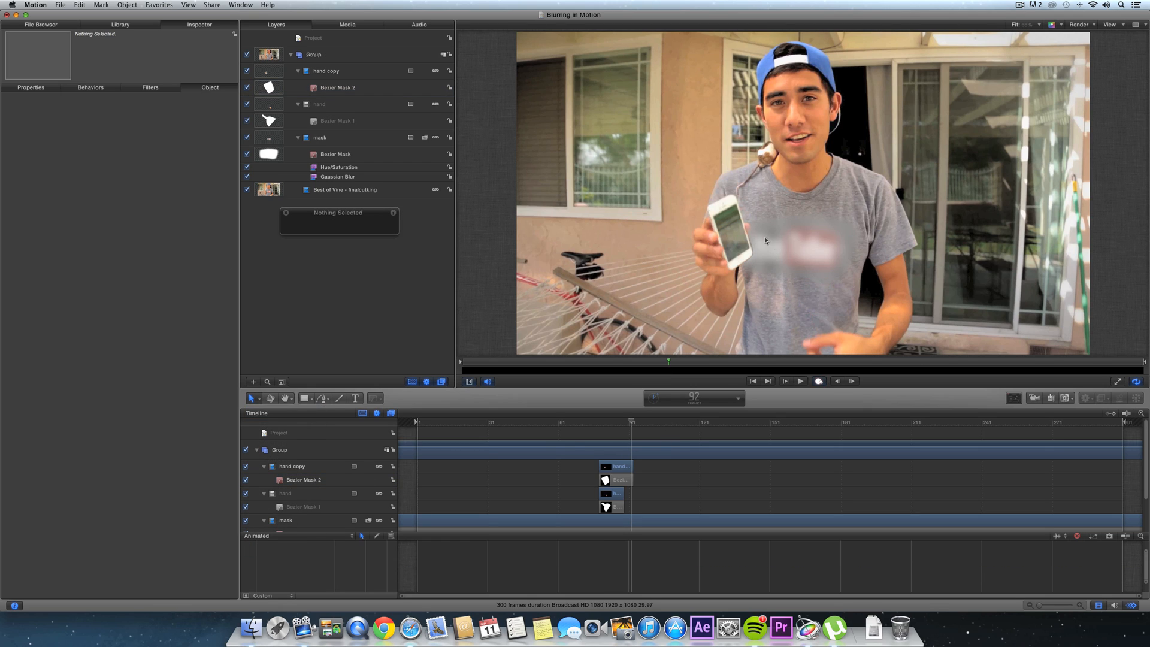
{"action": "mouse_move", "coordinate": [429, 93]}
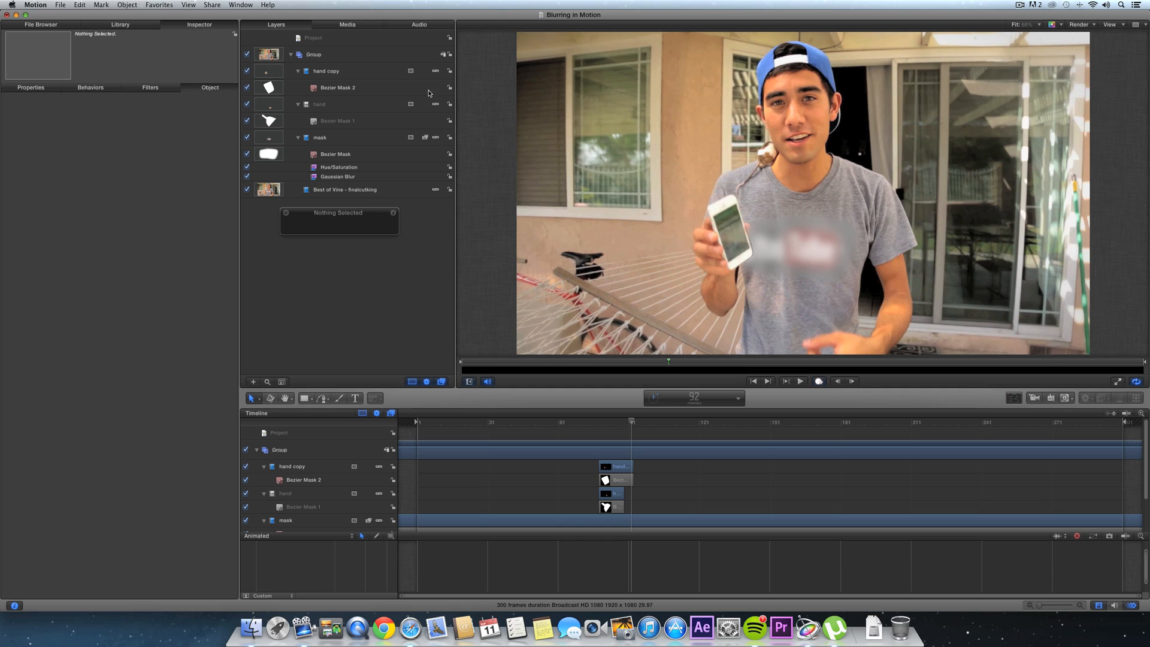
{"action": "left_click", "coordinate": [337, 87]}
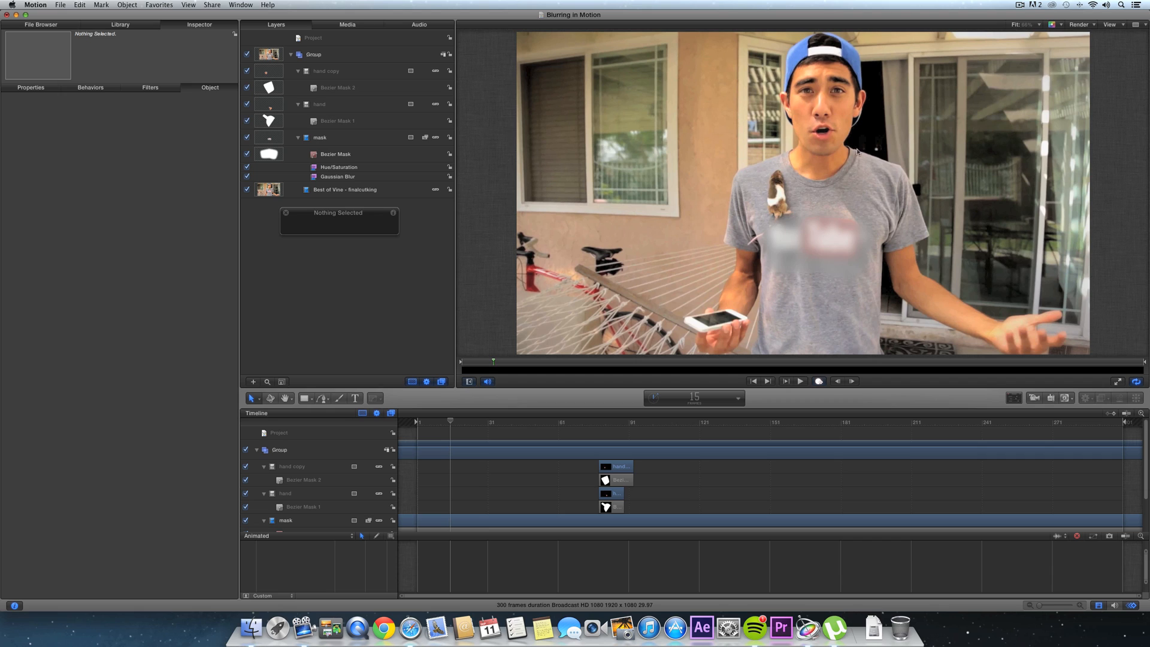
{"action": "mouse_move", "coordinate": [770, 199]}
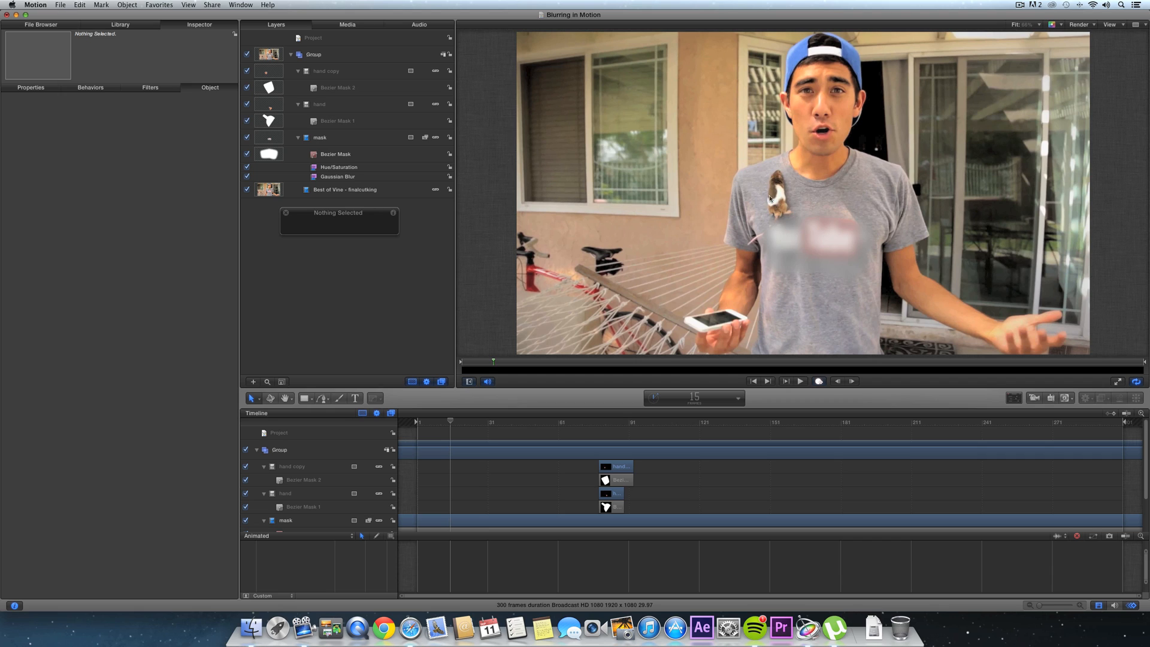
{"action": "mouse_move", "coordinate": [817, 170]}
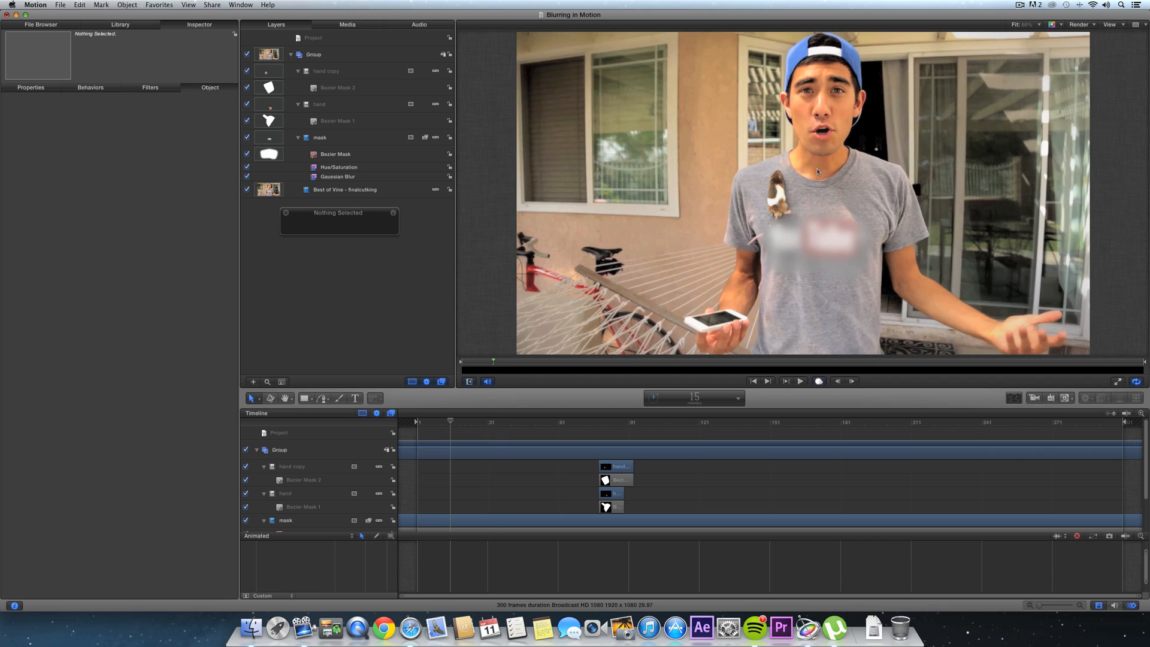